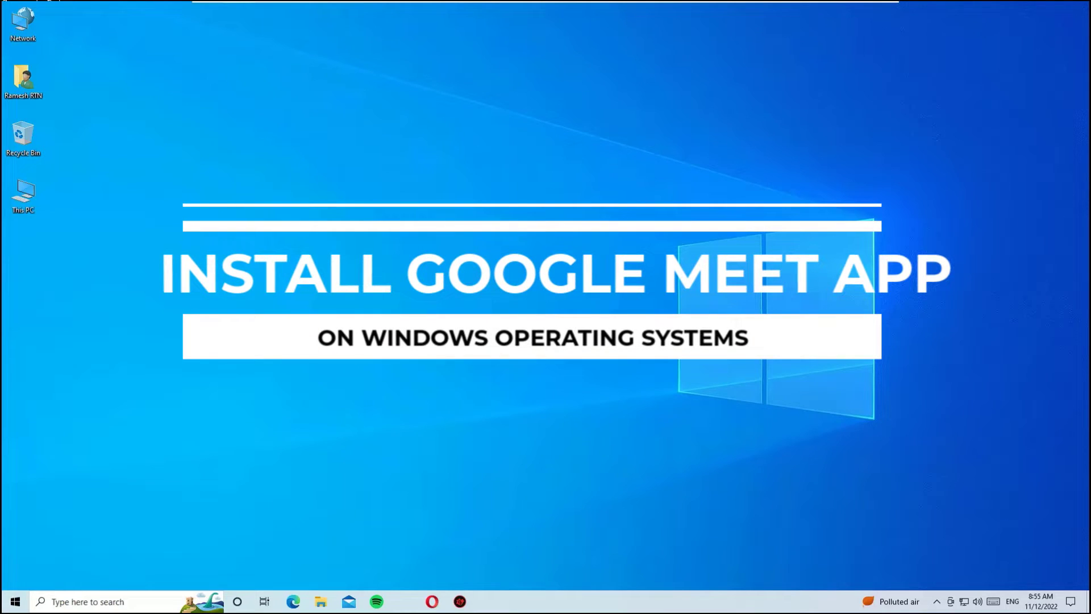
pyautogui.moveTo(813, 432)
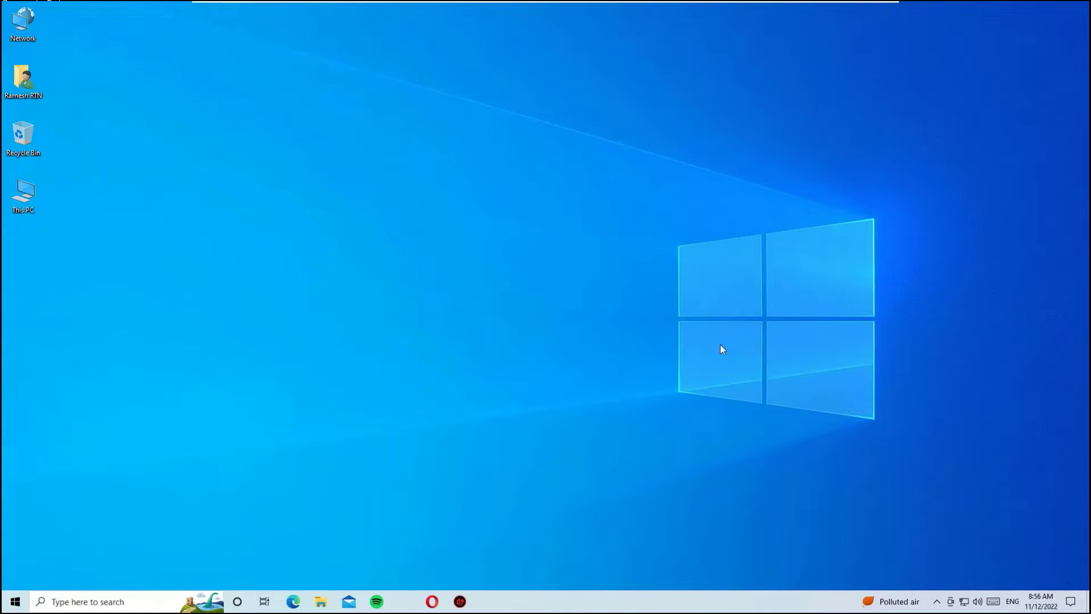
pyautogui.moveTo(312, 375)
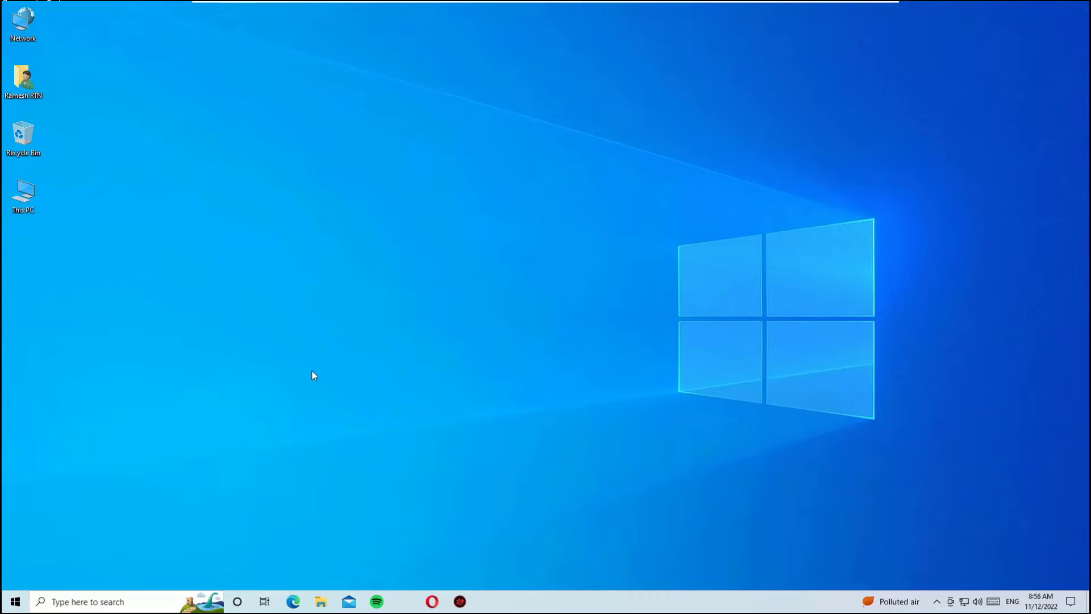
pyautogui.moveTo(266, 390)
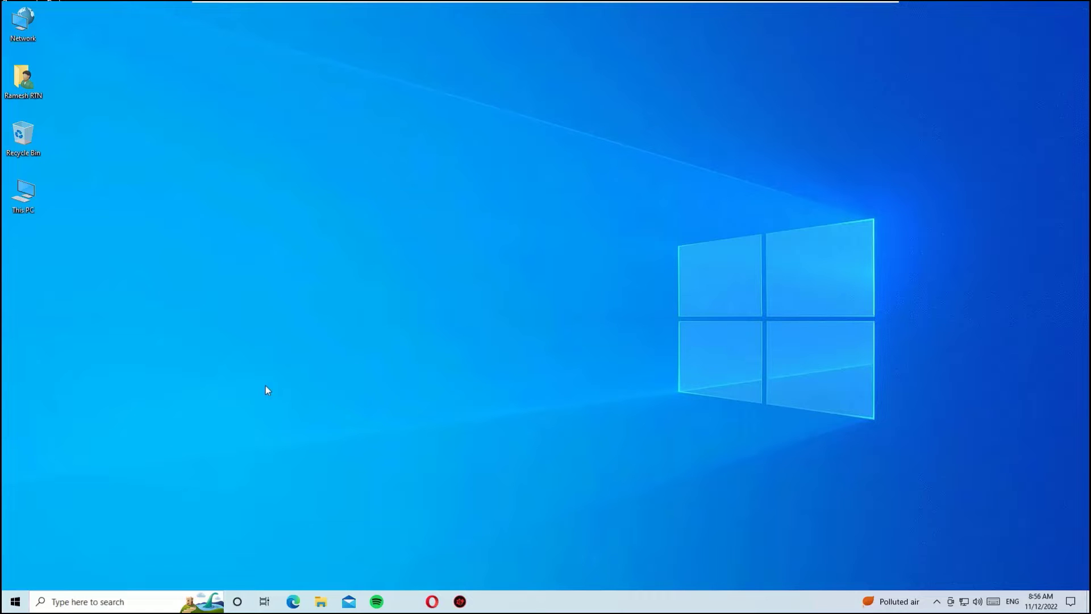
# Launch Google Chrome from the Windows taskbar
pyautogui.click(88, 601)
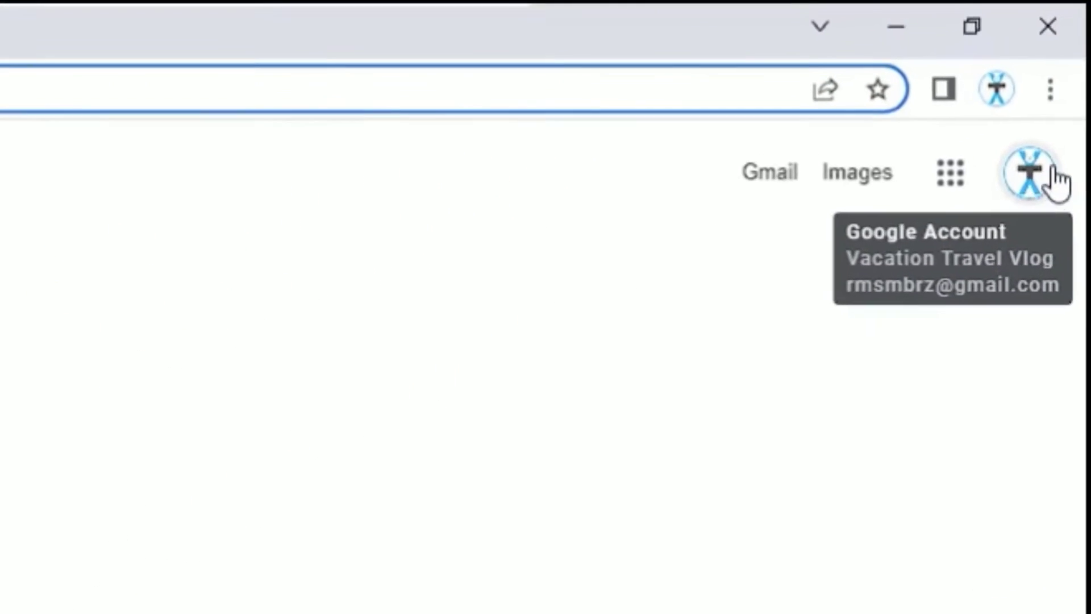
# Go to Google Meet through the Google apps grid on the homepage
pyautogui.click(949, 172)
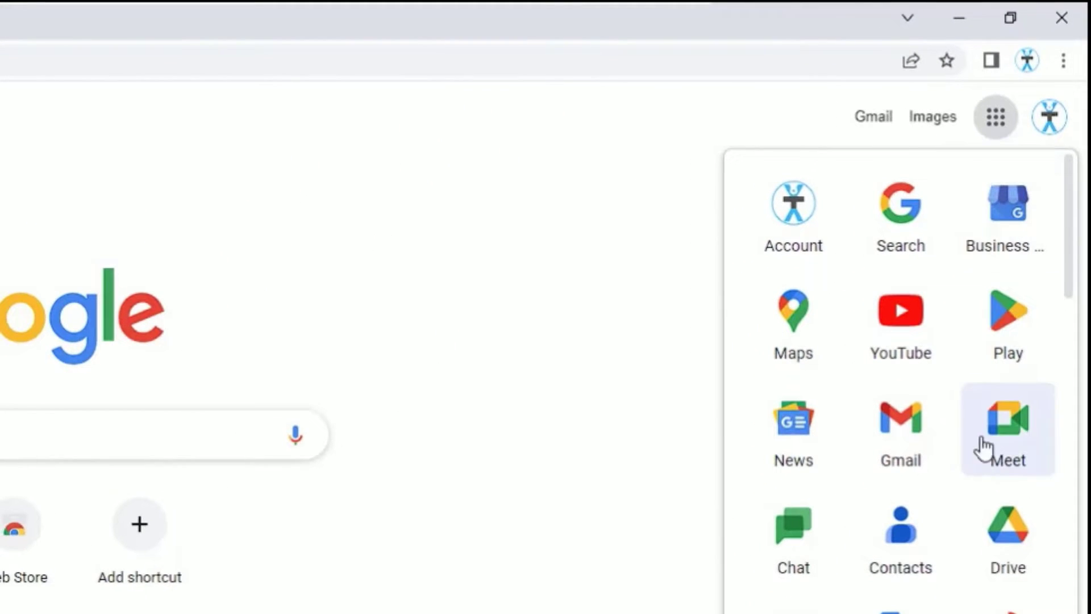
pyautogui.moveTo(1021, 439)
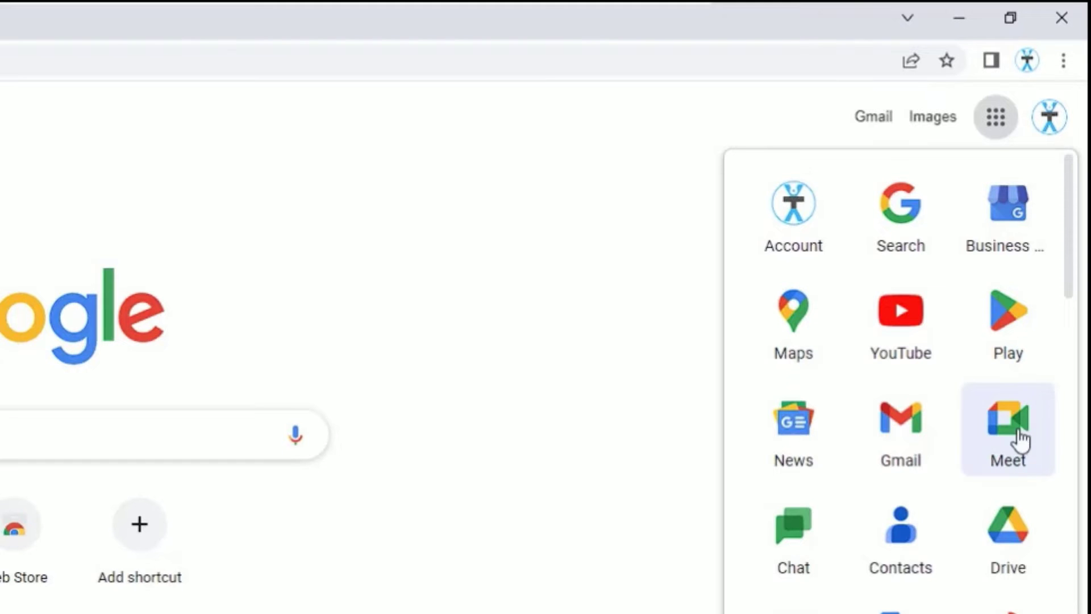
pyautogui.click(1008, 421)
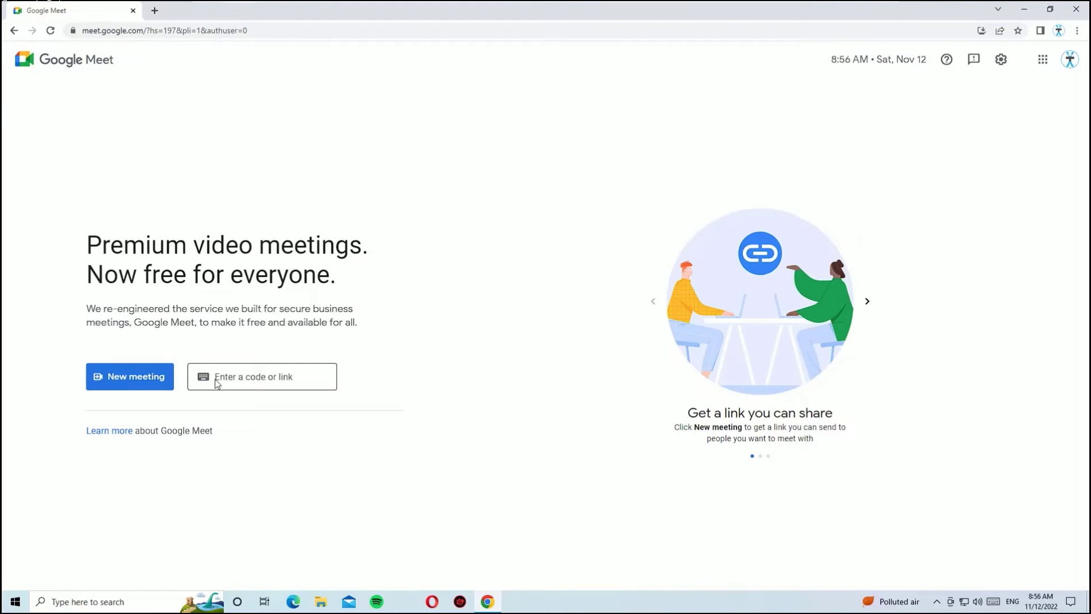
# Bring up Chrome's three-dot browser menu over the Meet home page
pyautogui.click(262, 377)
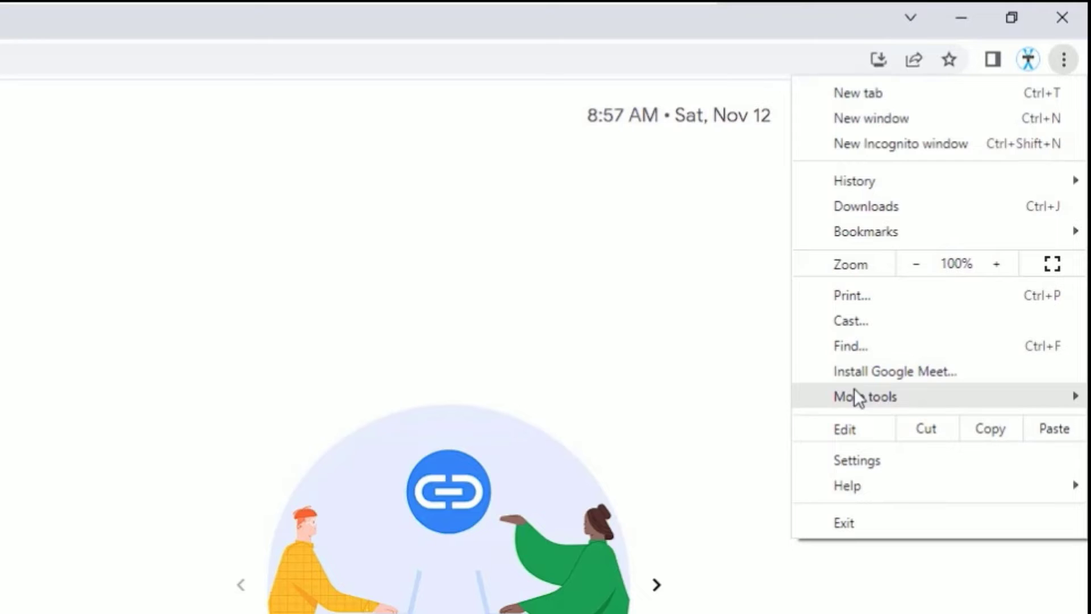
# Install Google Meet as a desktop app, then minimize Chrome and close the Meet window
pyautogui.click(895, 370)
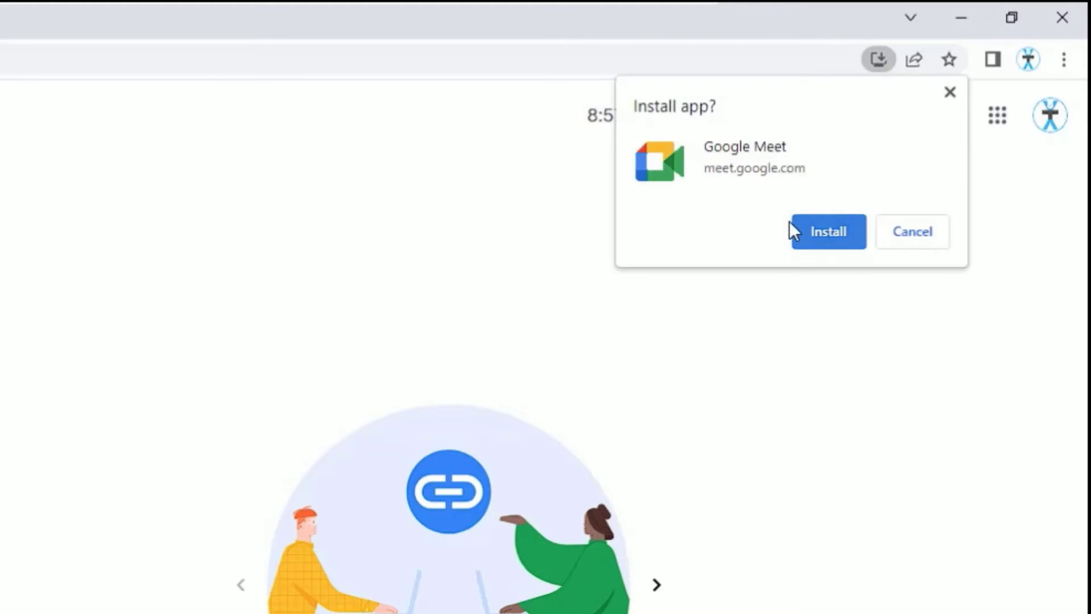
pyautogui.click(828, 231)
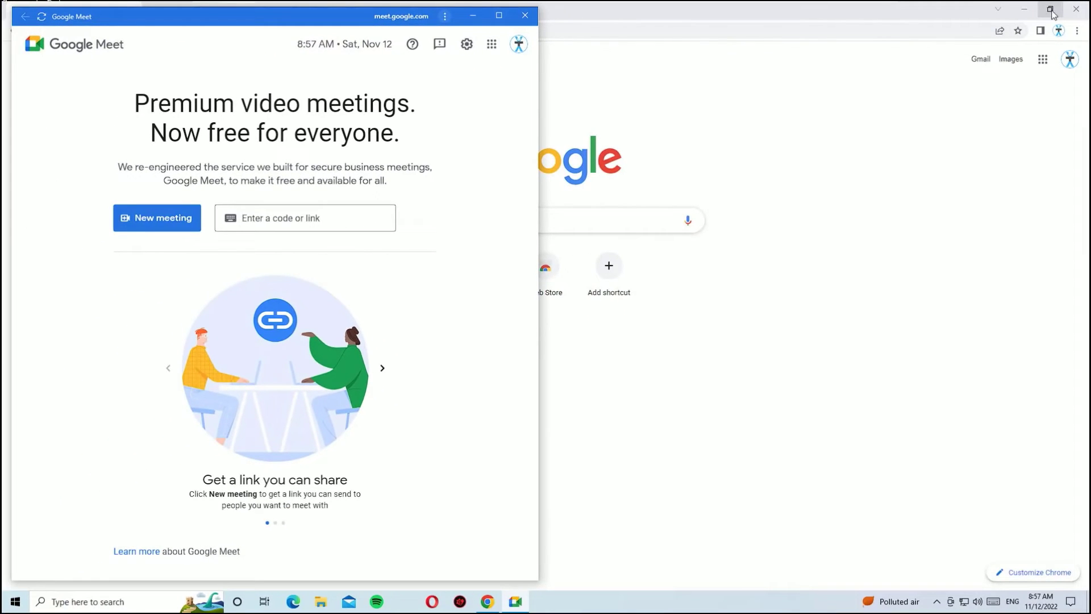
pyautogui.click(1054, 13)
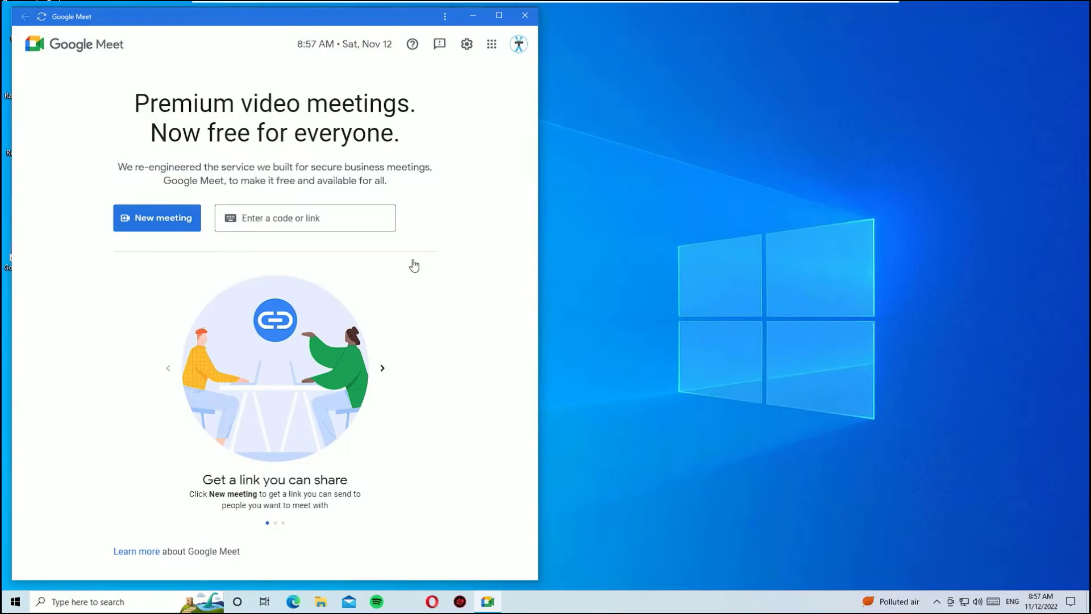
pyautogui.moveTo(528, 190)
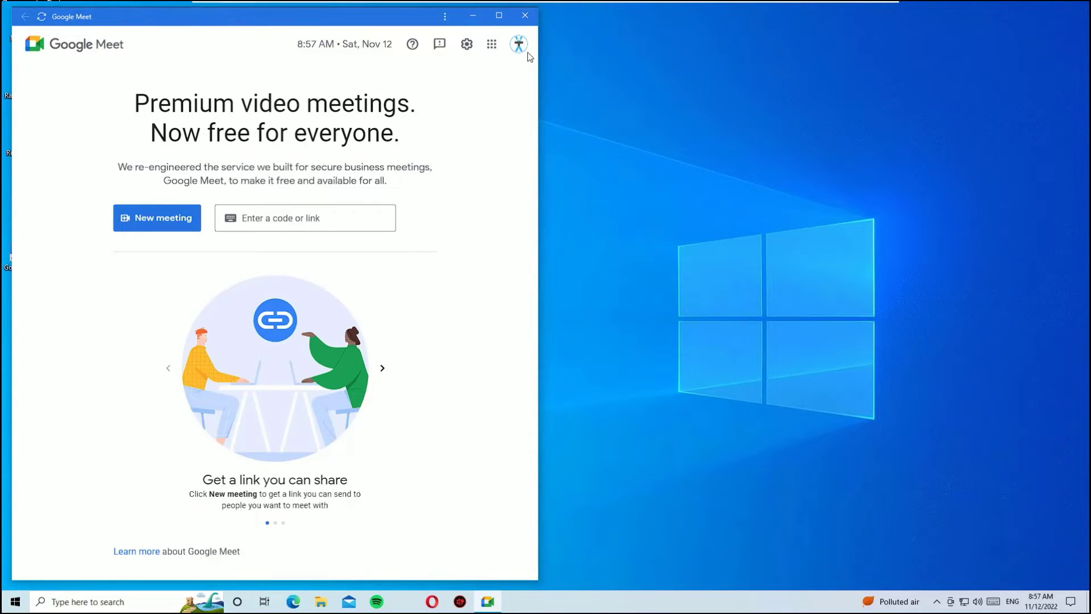
pyautogui.click(526, 15)
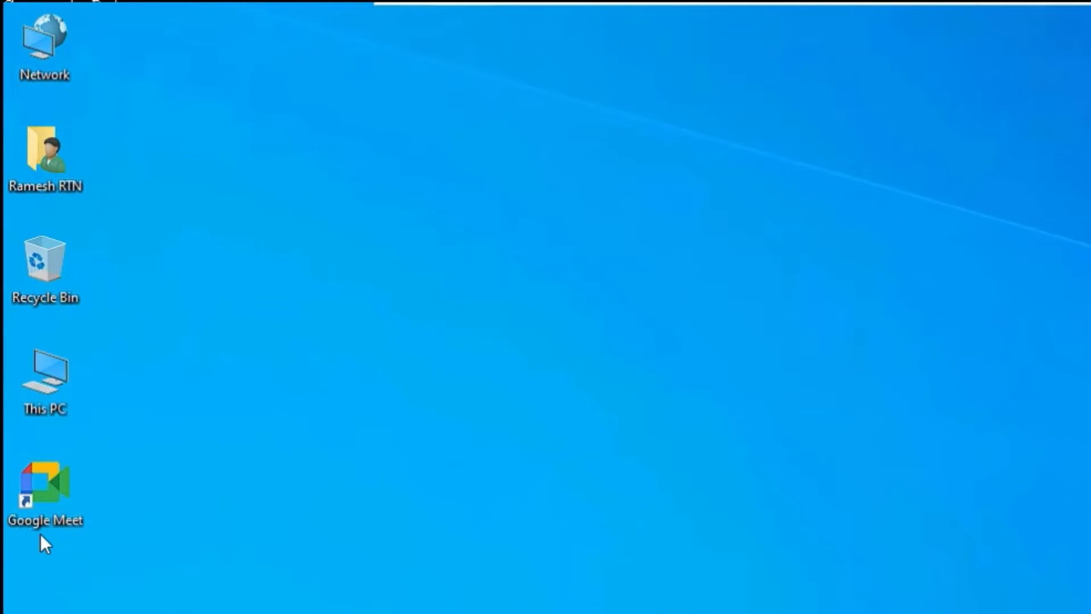
# Launch the Google Meet app from its desktop shortcut
pyautogui.doubleClick(45, 489)
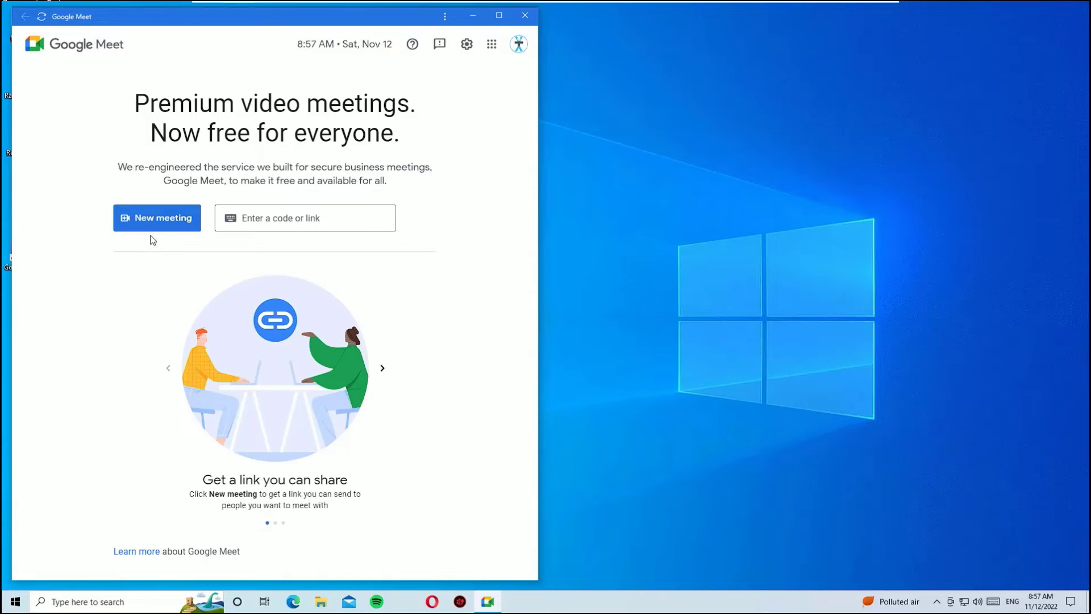
pyautogui.click(299, 218)
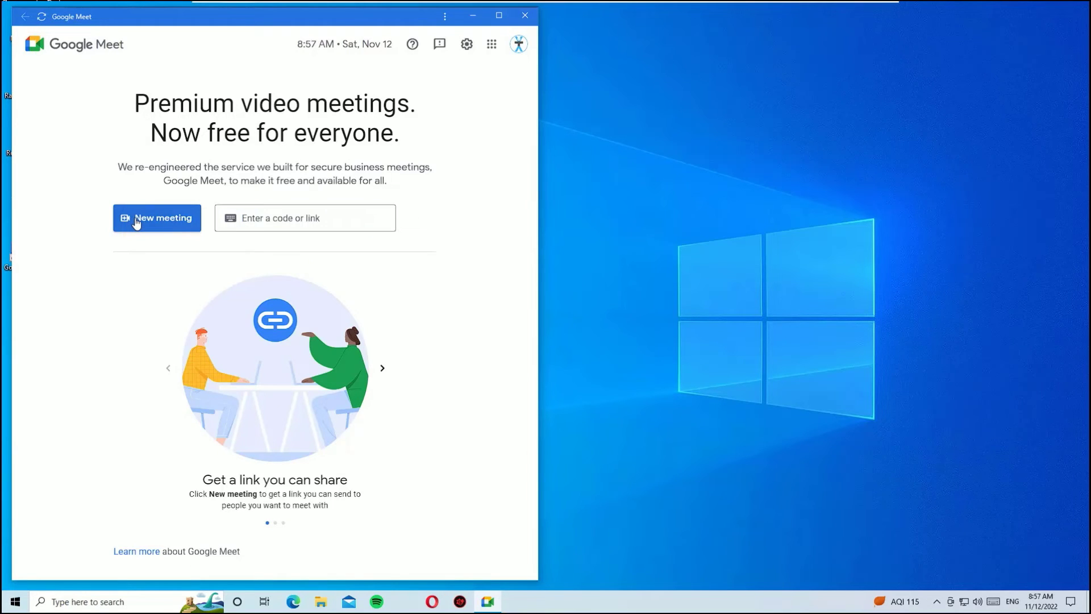
# Start an instant meeting from the New meeting choices
pyautogui.click(156, 217)
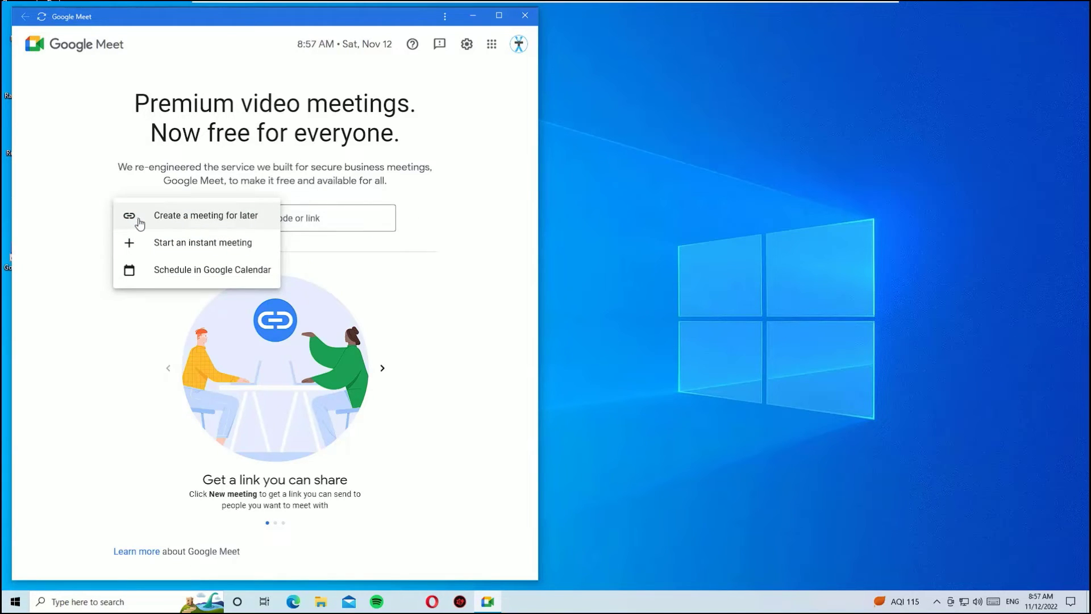
pyautogui.moveTo(171, 248)
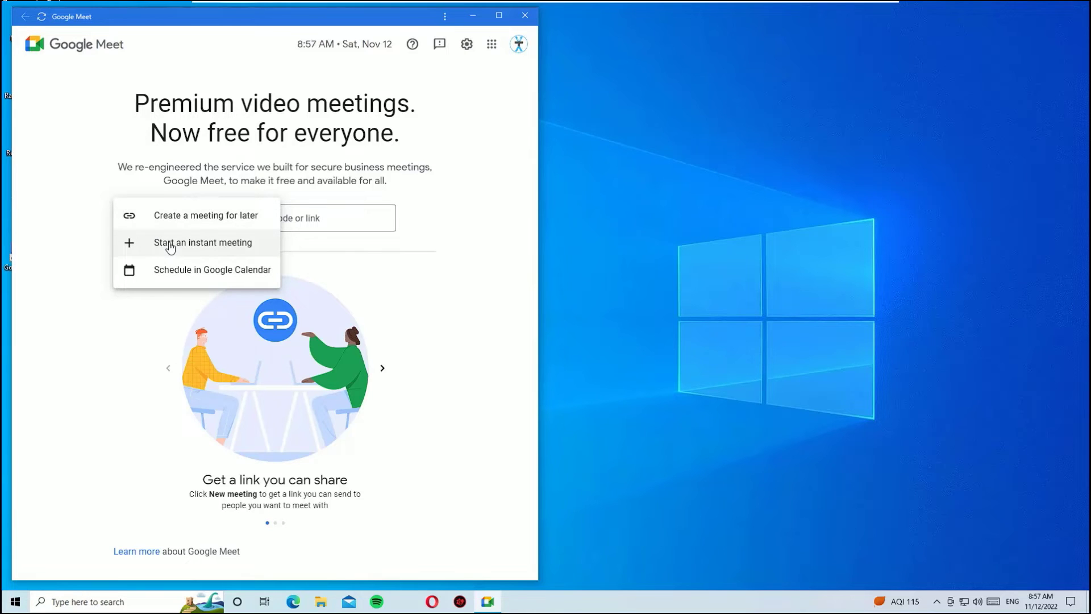
pyautogui.click(202, 242)
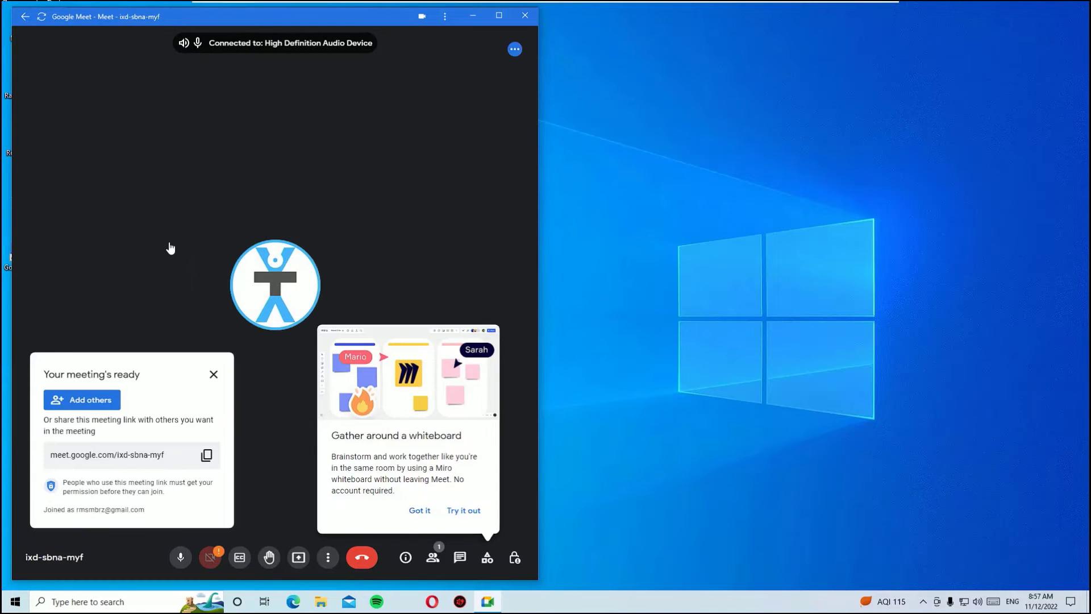
pyautogui.moveTo(299, 272)
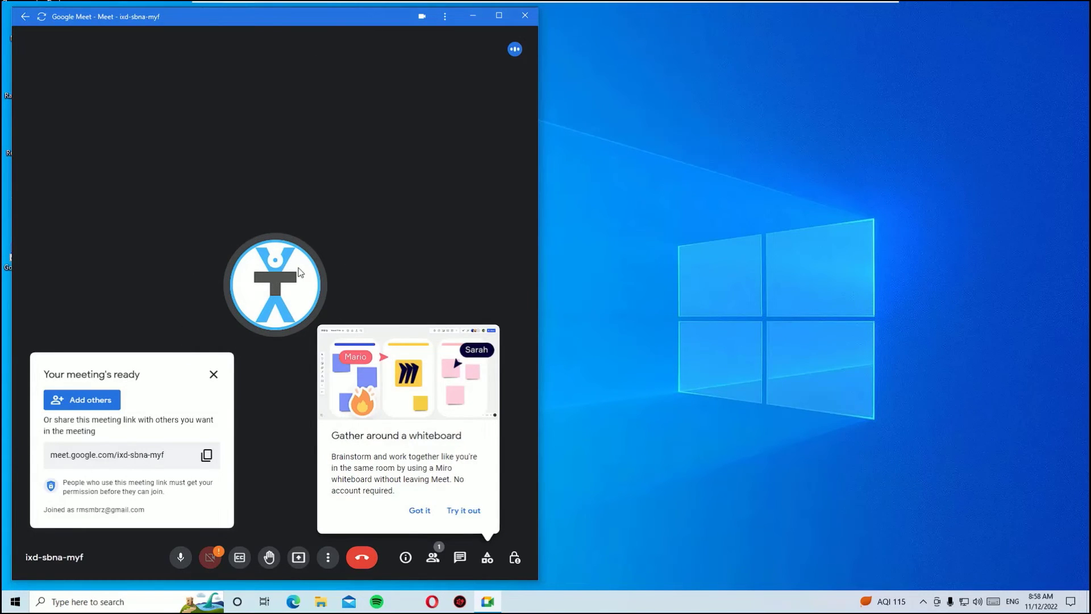
# Dismiss the whiteboard tip and copy the meeting link to the clipboard
pyautogui.click(419, 511)
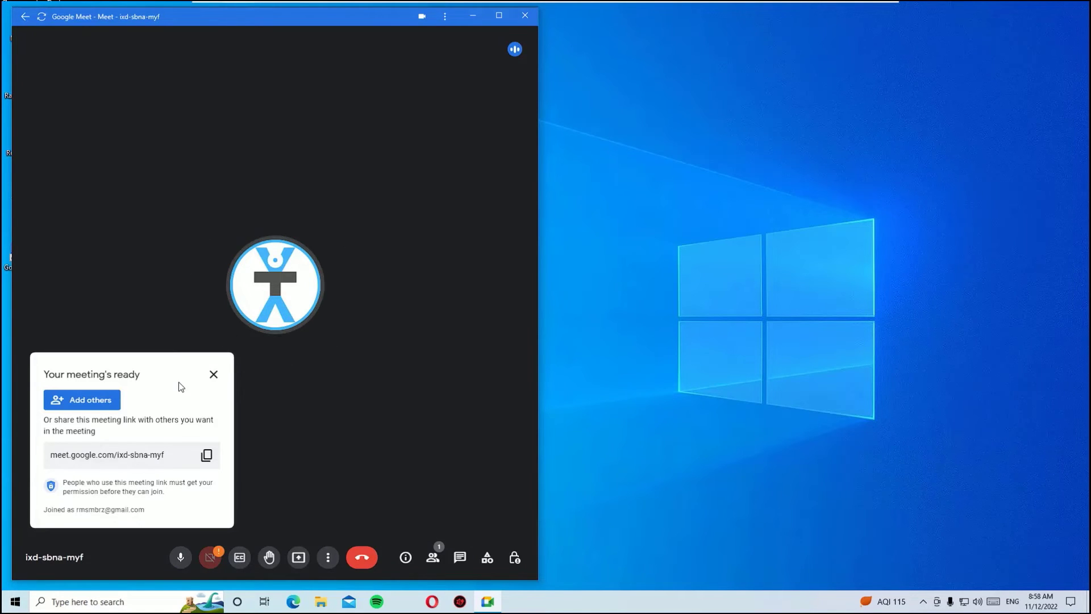
pyautogui.moveTo(213, 374)
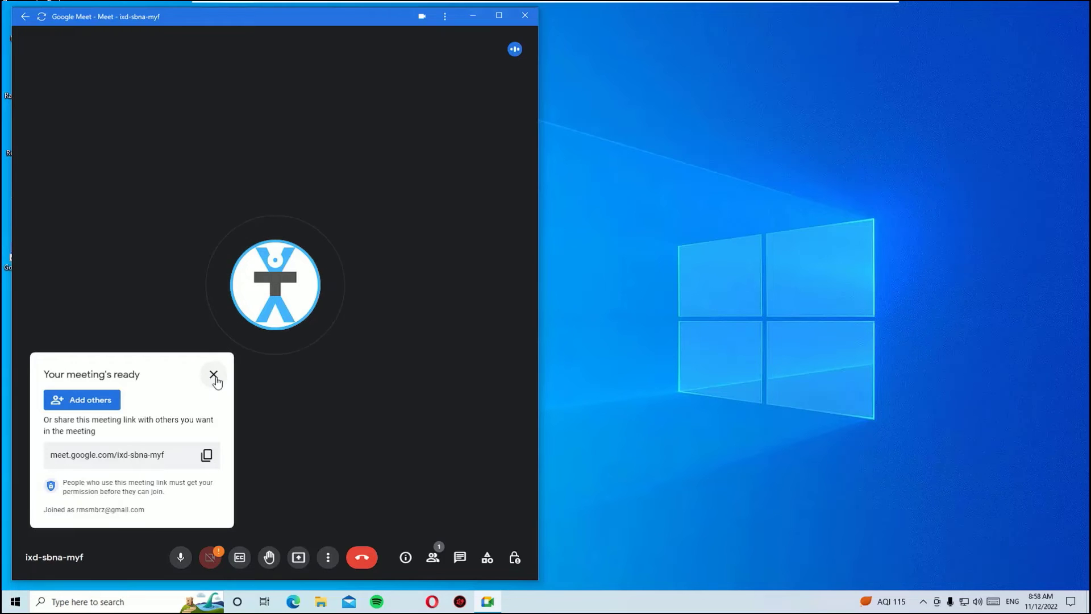
pyautogui.moveTo(206, 455)
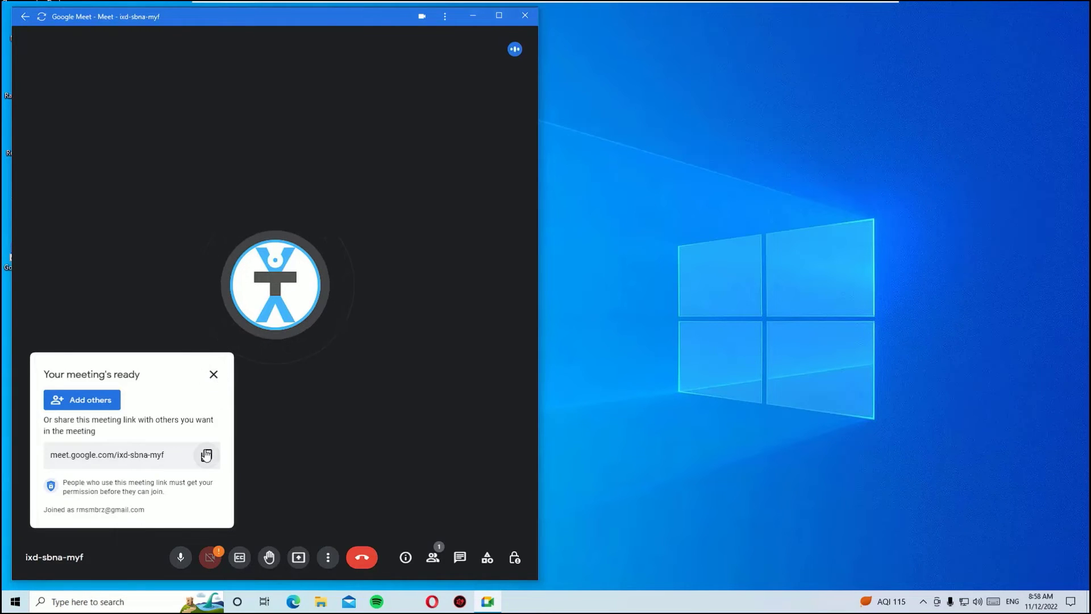
pyautogui.click(206, 455)
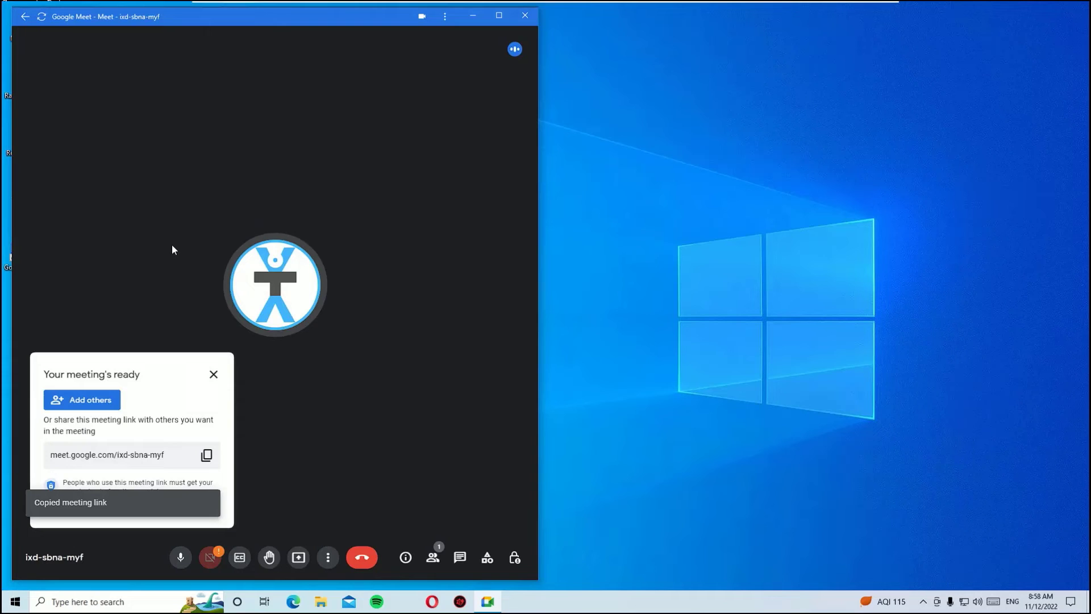
pyautogui.moveTo(508, 61)
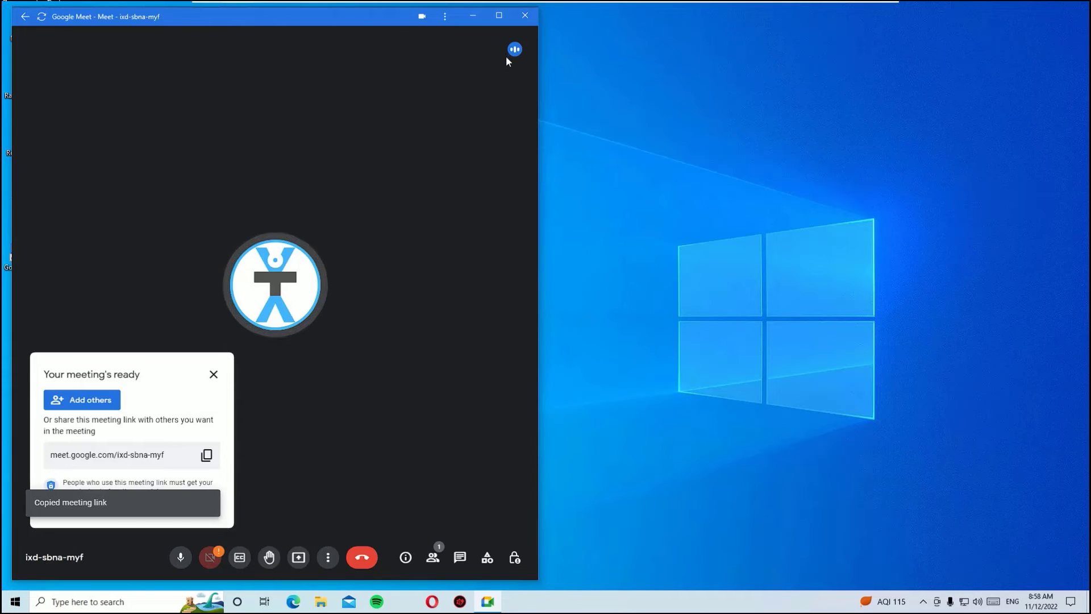